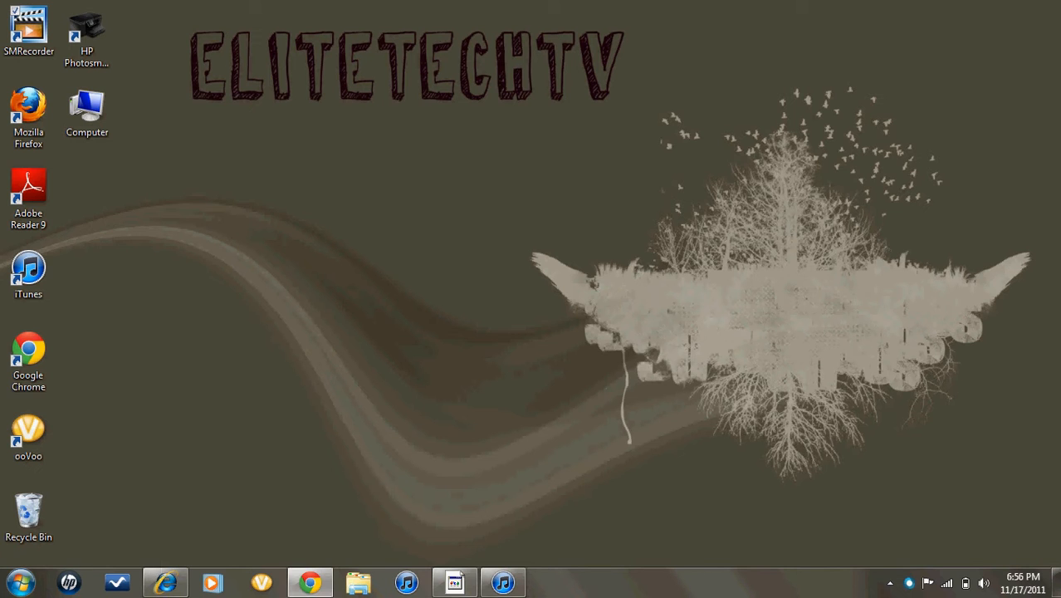
Step: Open the Start menu and place the cursor in its search box
click(18, 581)
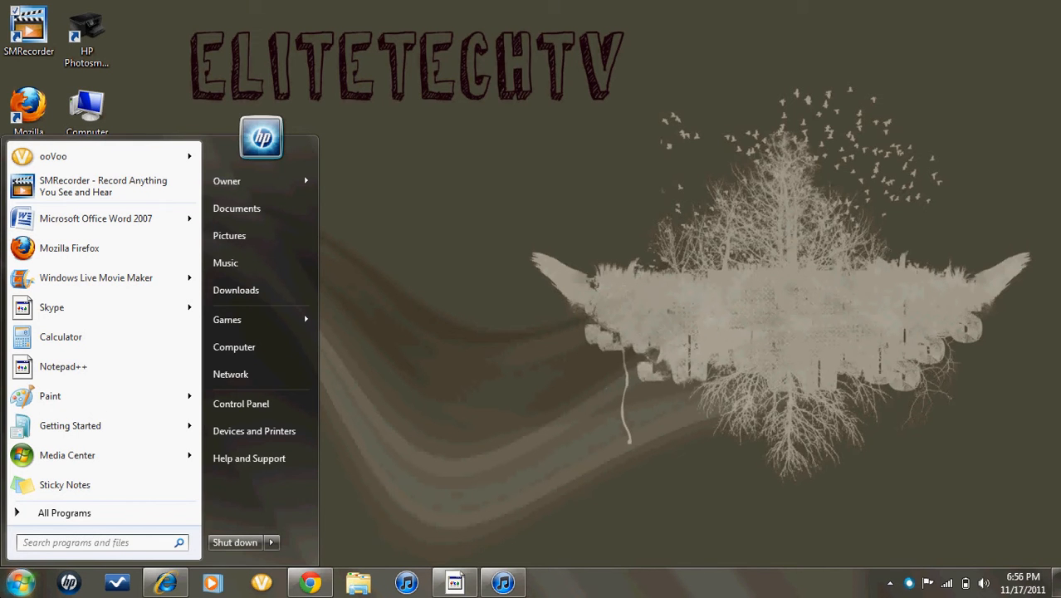
mouse_move(231, 373)
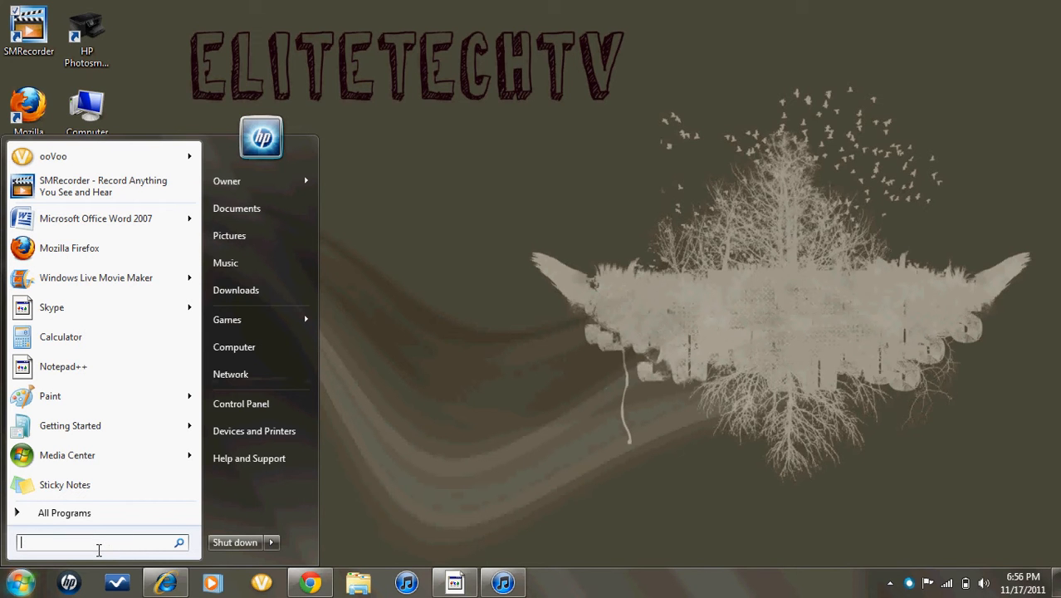
mouse_move(209, 489)
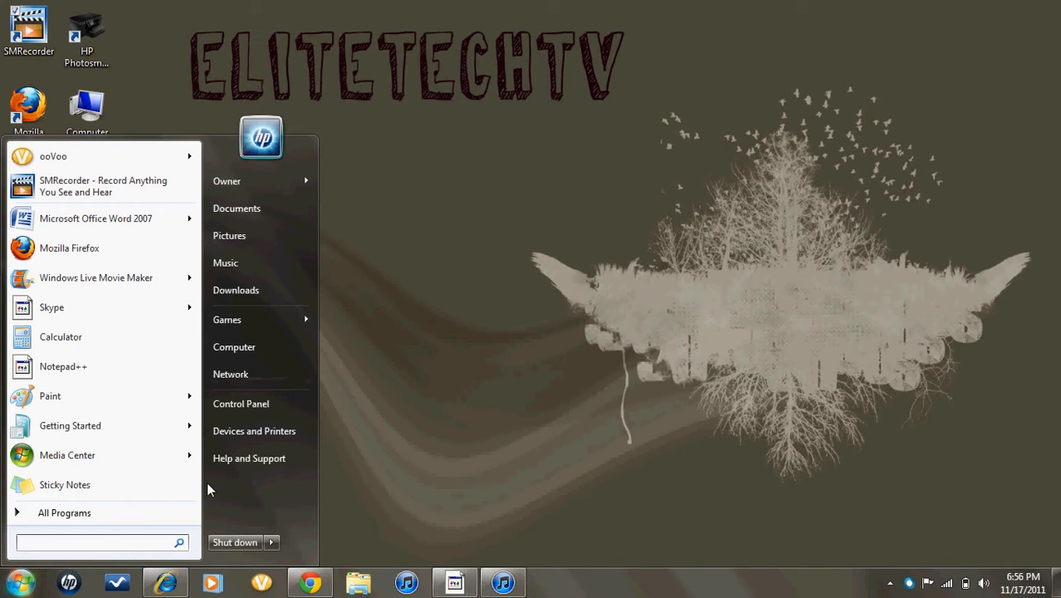
mouse_move(267, 511)
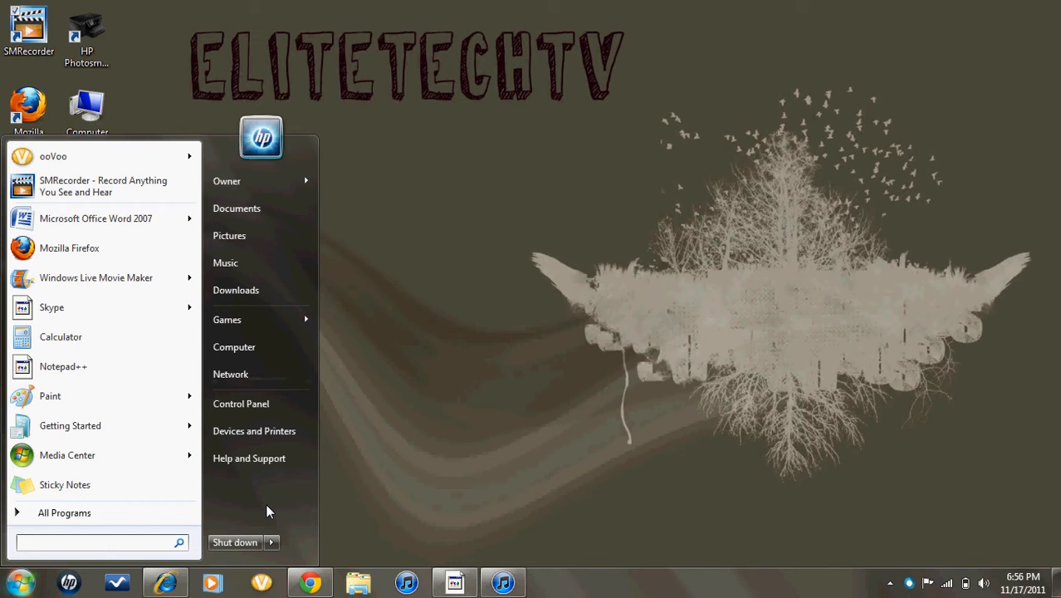
click(91, 541)
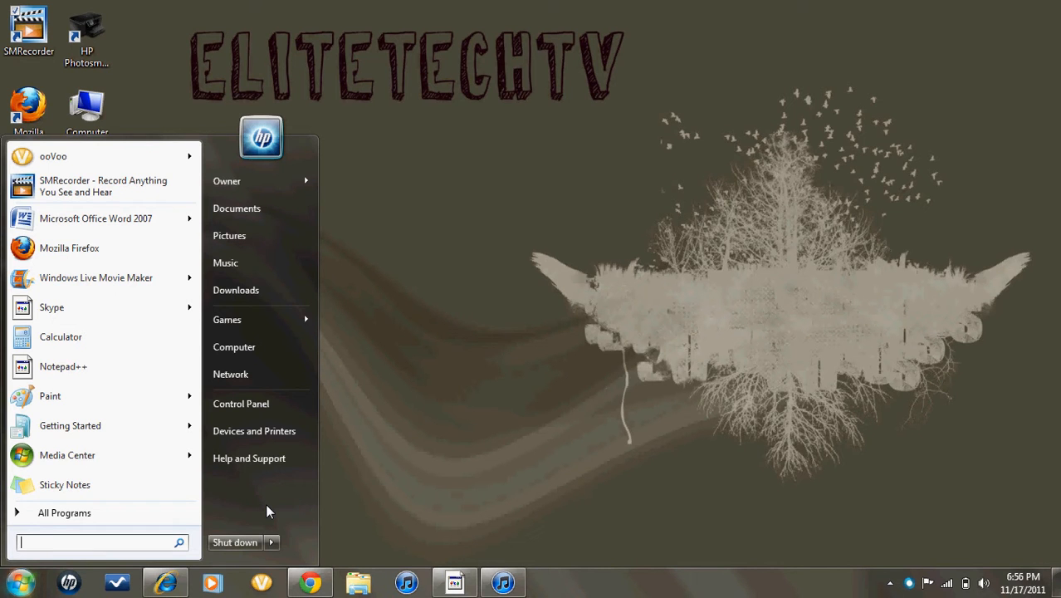
Step: Search the Start menu for 'Run' and launch the Run shortcut from the results
text(Run)
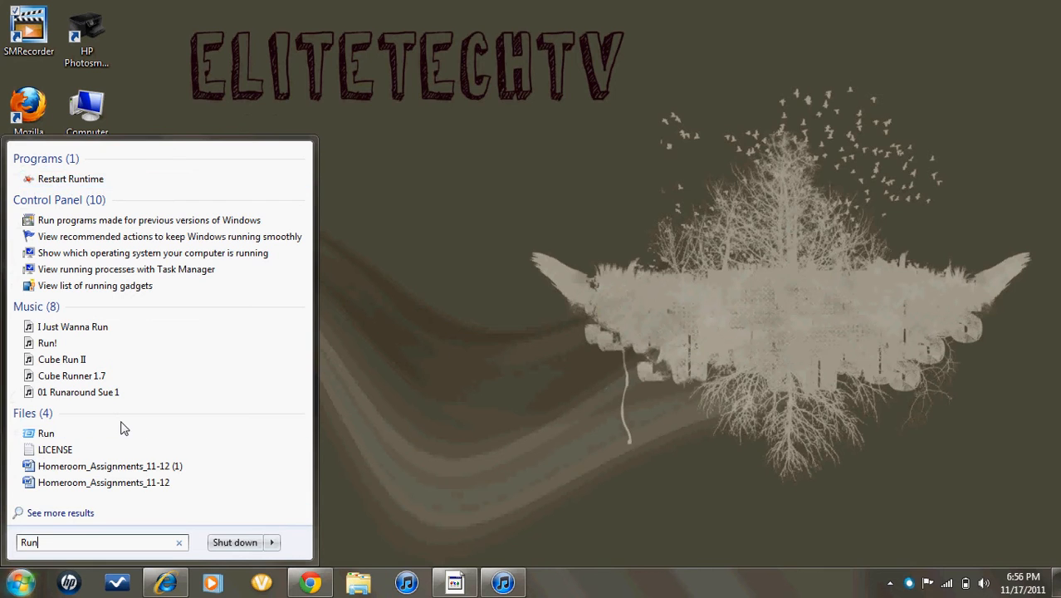
click(59, 511)
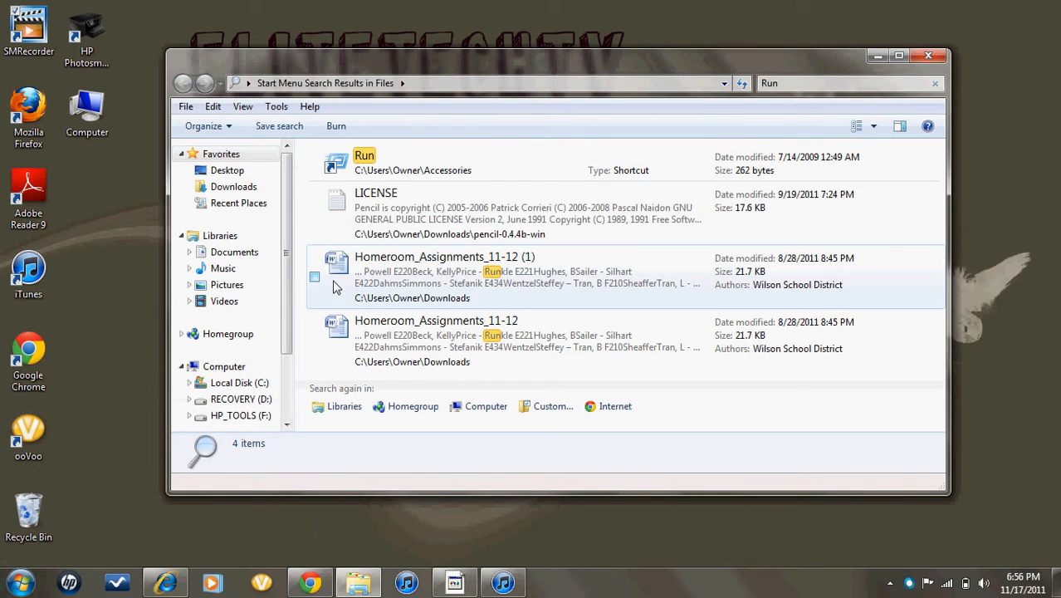
double_click(364, 156)
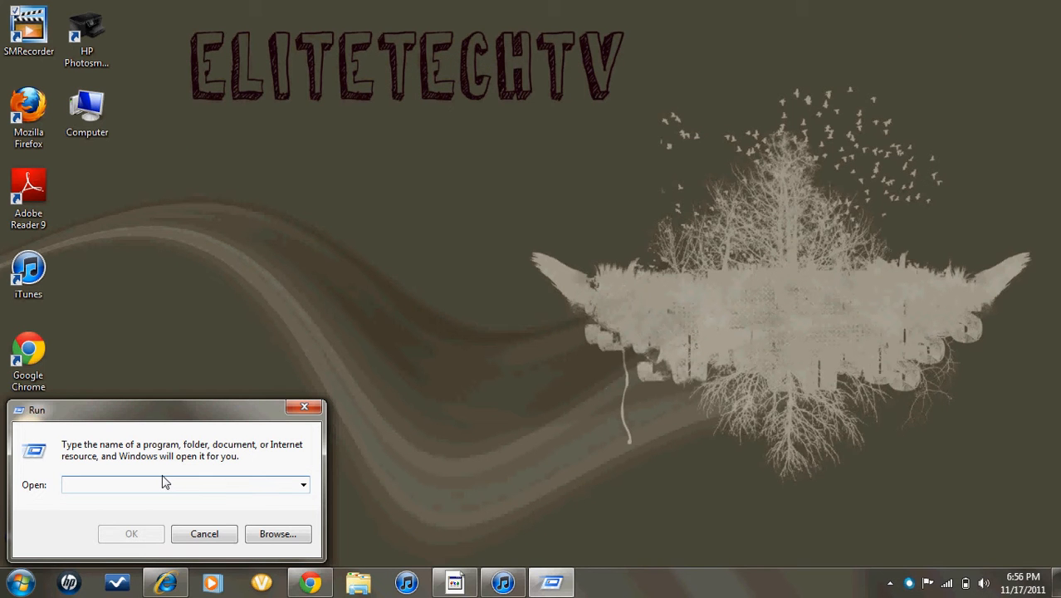
Step: Launch the DirectX Diagnostic Tool by entering dxdiag in the Run box
text(dxd)
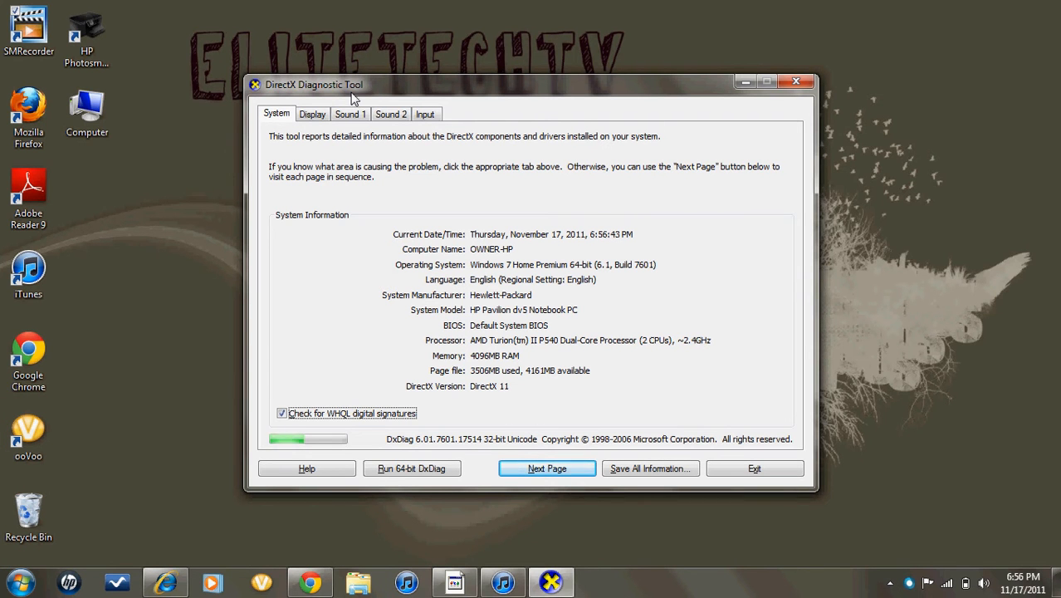
Step: View the Display details showing AMD M880G with ATI Mobility Radeon HD 4250, then close DxDiag
click(312, 113)
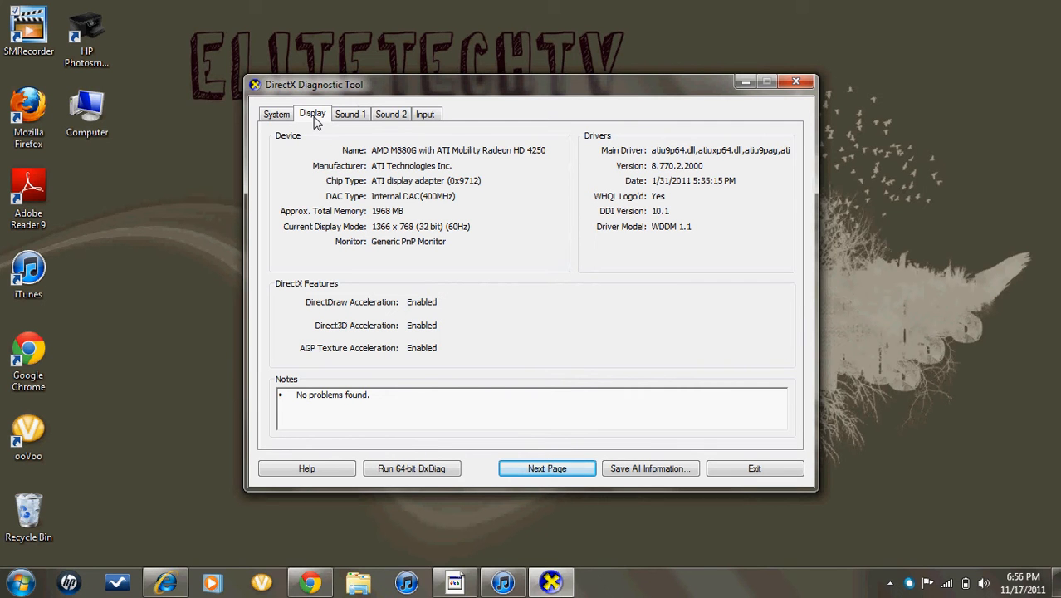
mouse_move(309, 146)
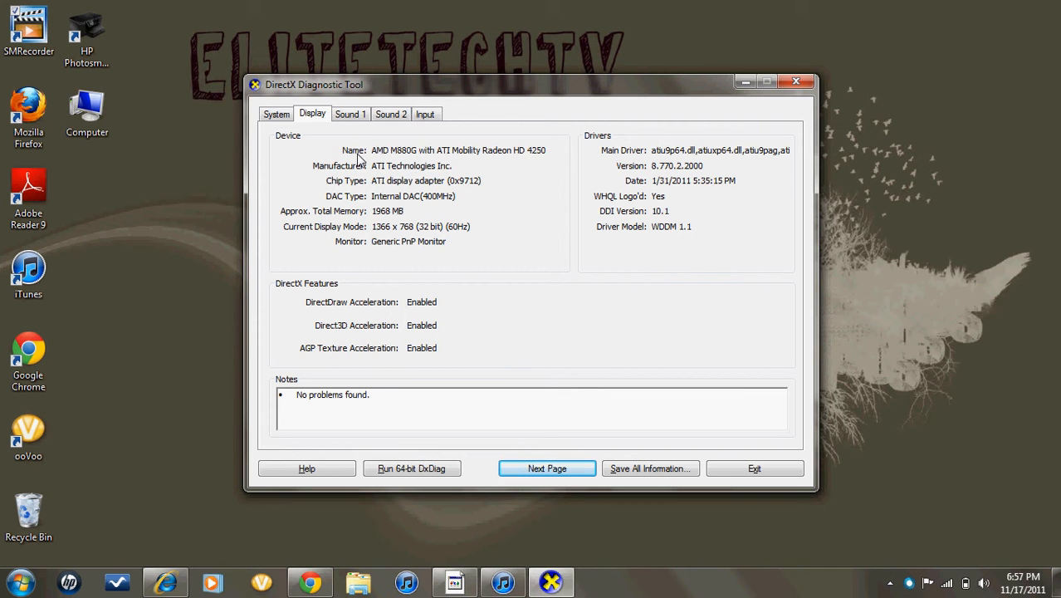
mouse_move(396, 156)
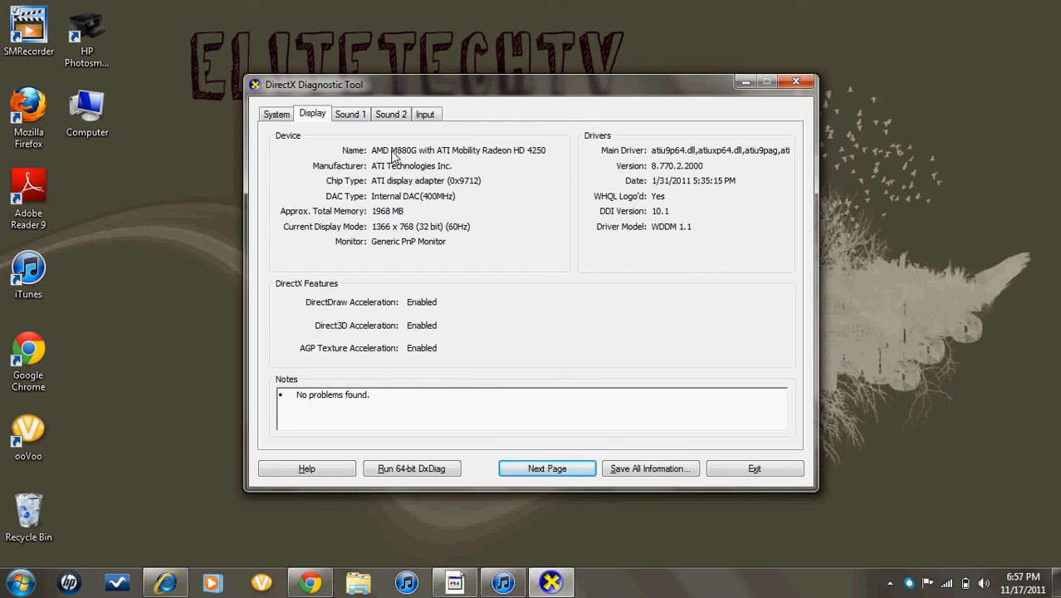
mouse_move(795, 83)
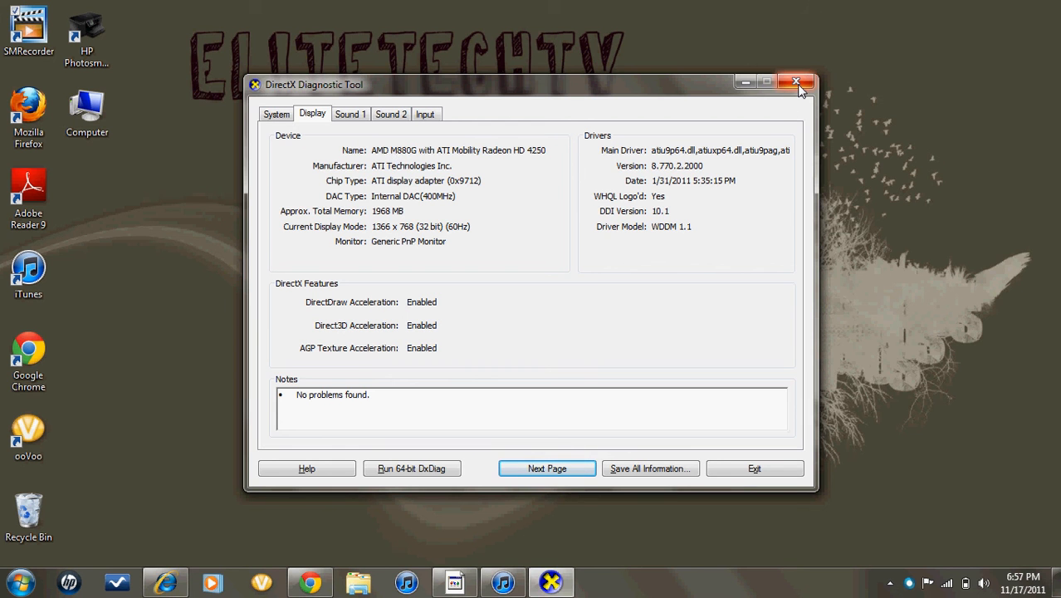
click(795, 83)
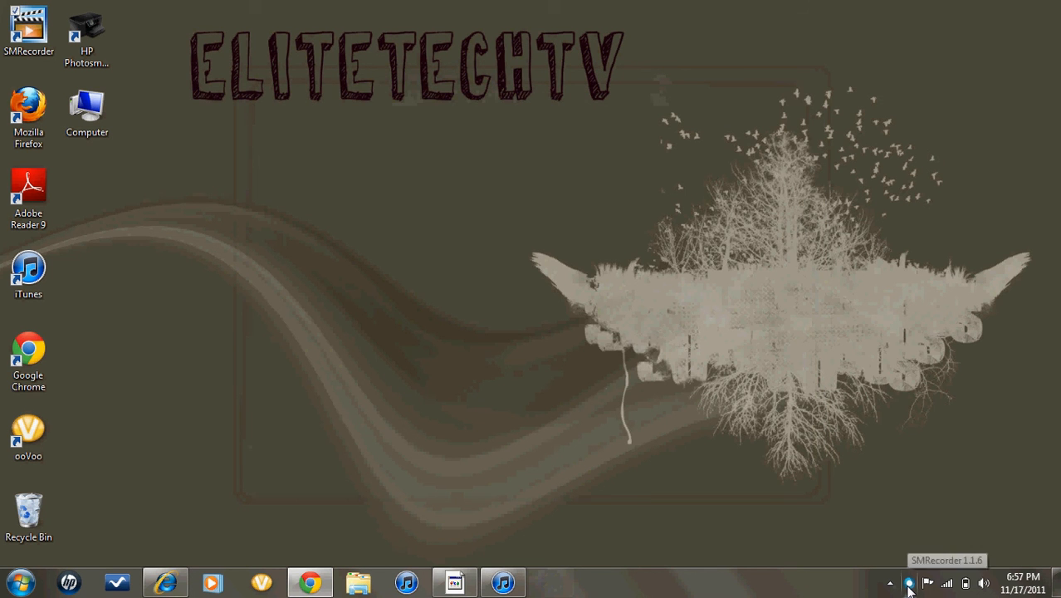